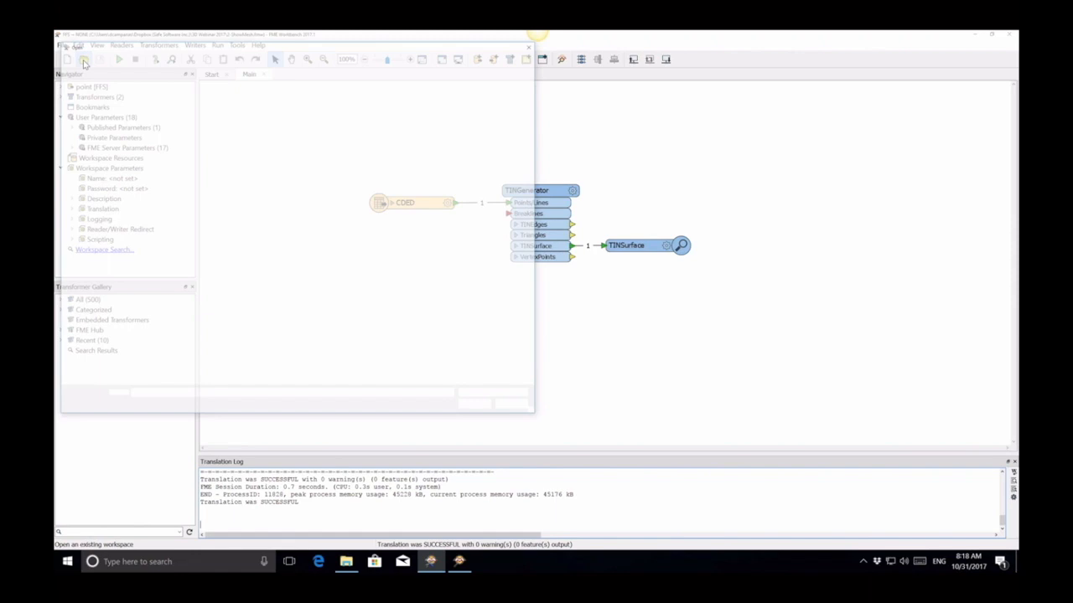
- Open the solids workspace (box, extrusion, BRep, multi-solid) and run it into Data Inspector
left_click(84, 59)
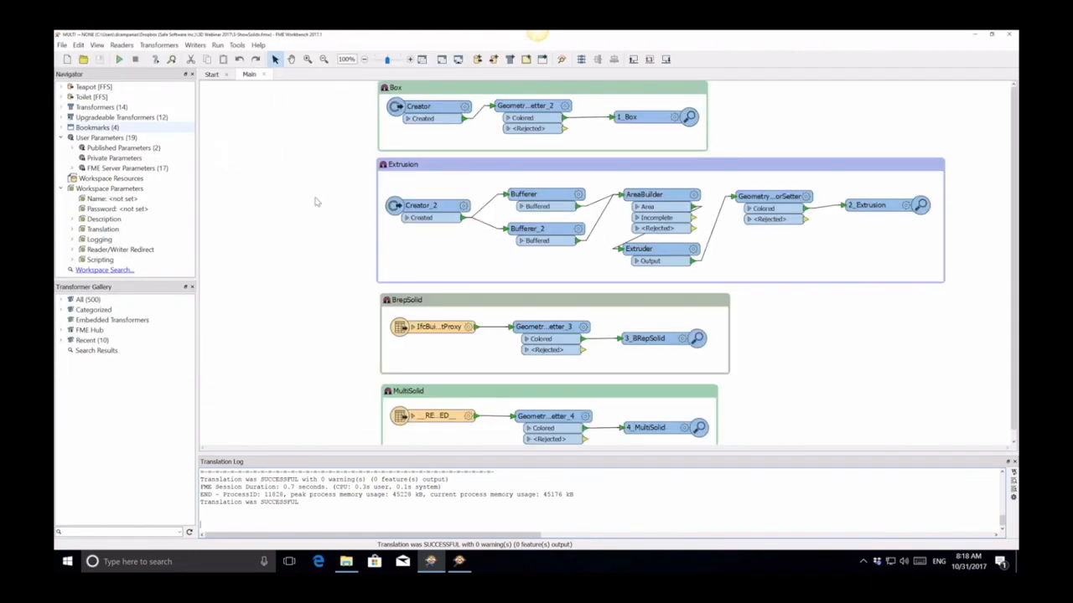
left_click(420, 206)
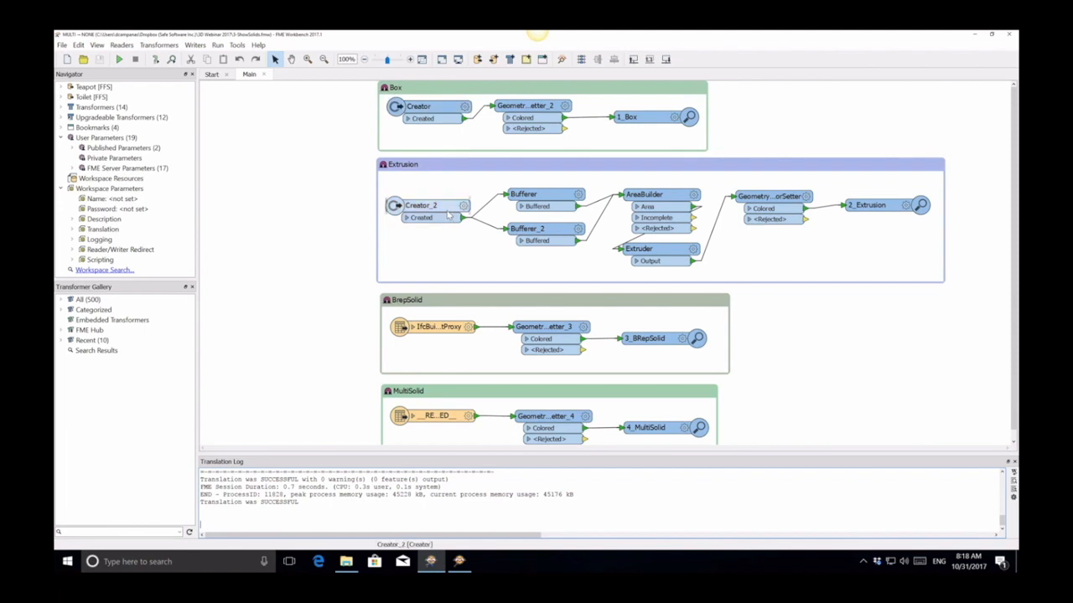
mouse_move(435, 326)
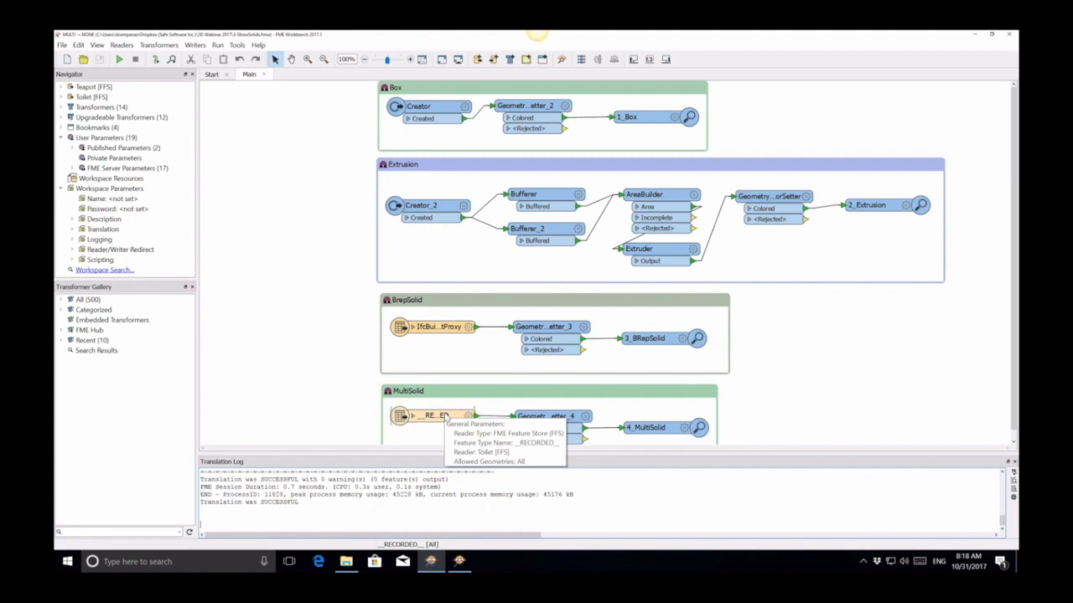
left_click(119, 59)
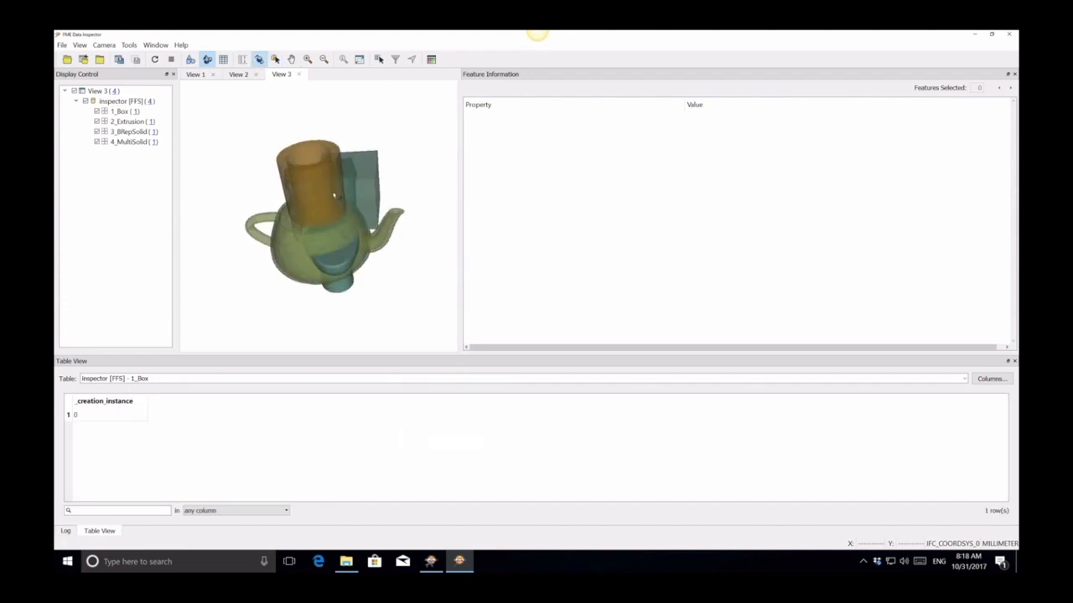
- Hide all features, show only 1_Box, reset the 3D view, then check 2_Extrusion
left_click(96, 112)
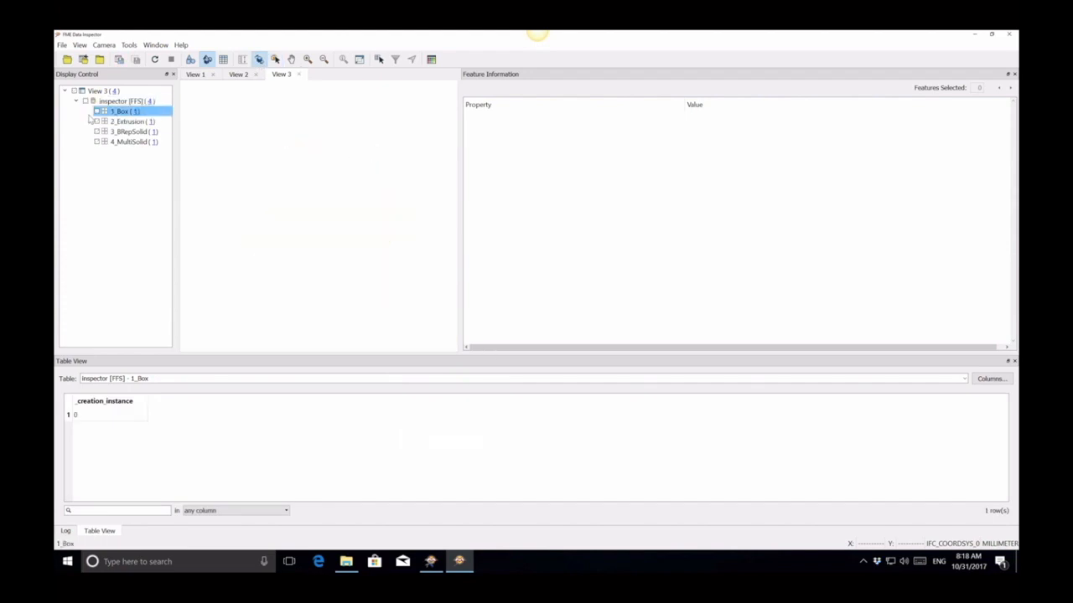
left_click(97, 112)
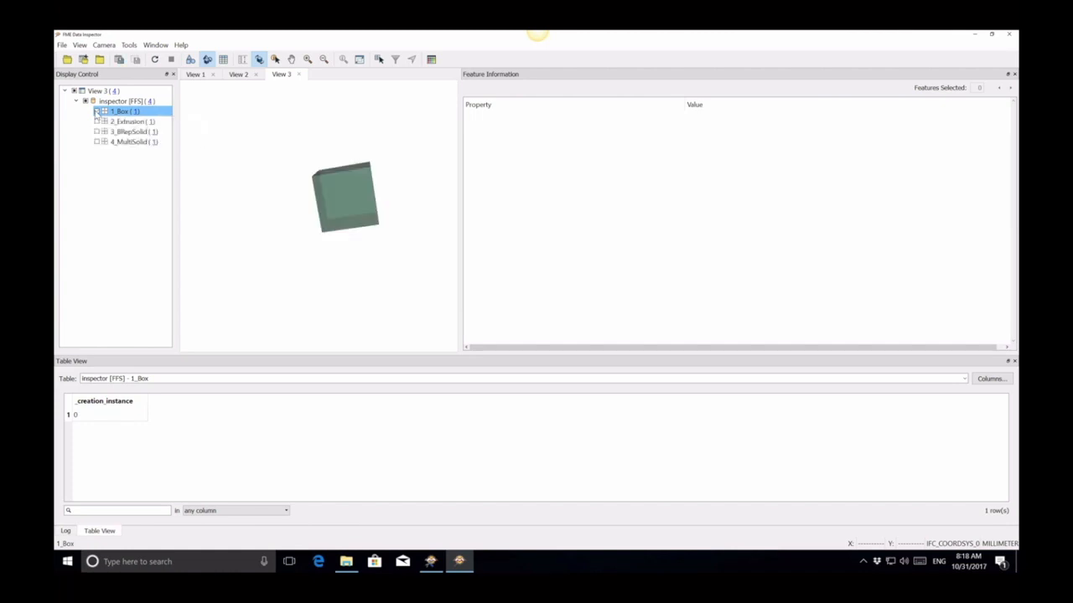
left_click(275, 59)
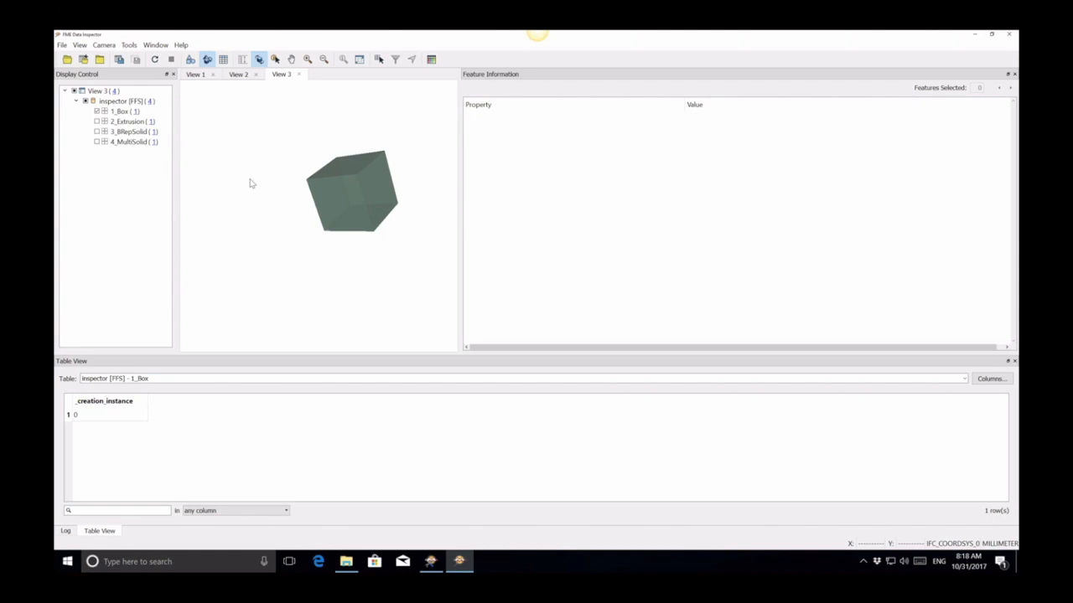
left_click(130, 122)
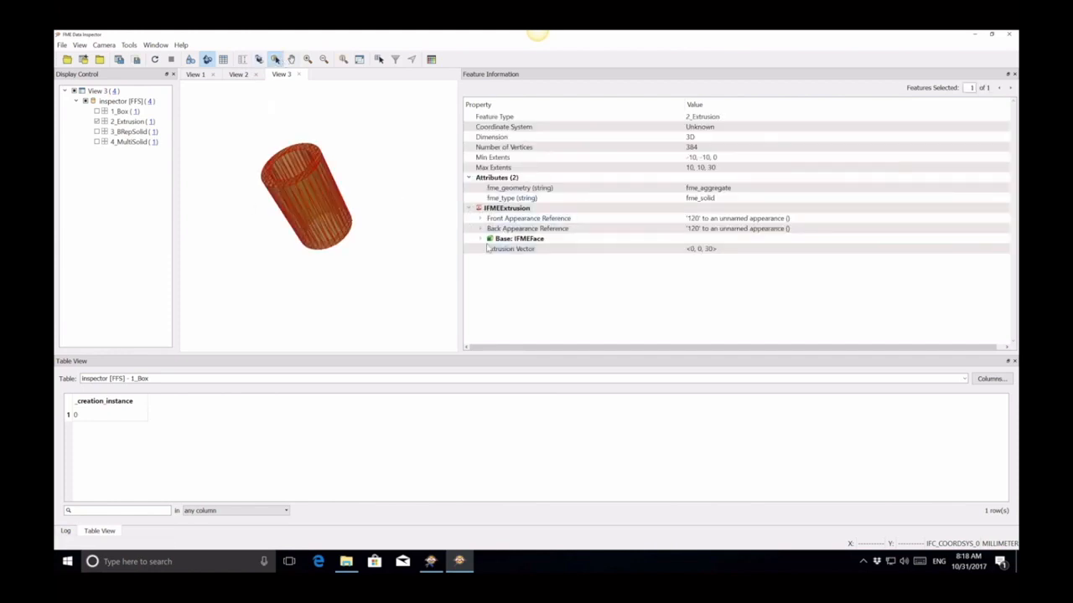
- Inspect the extrusion's Base: IFMEFace details, then switch display to the 3_BRepSolid teapot
left_click(481, 238)
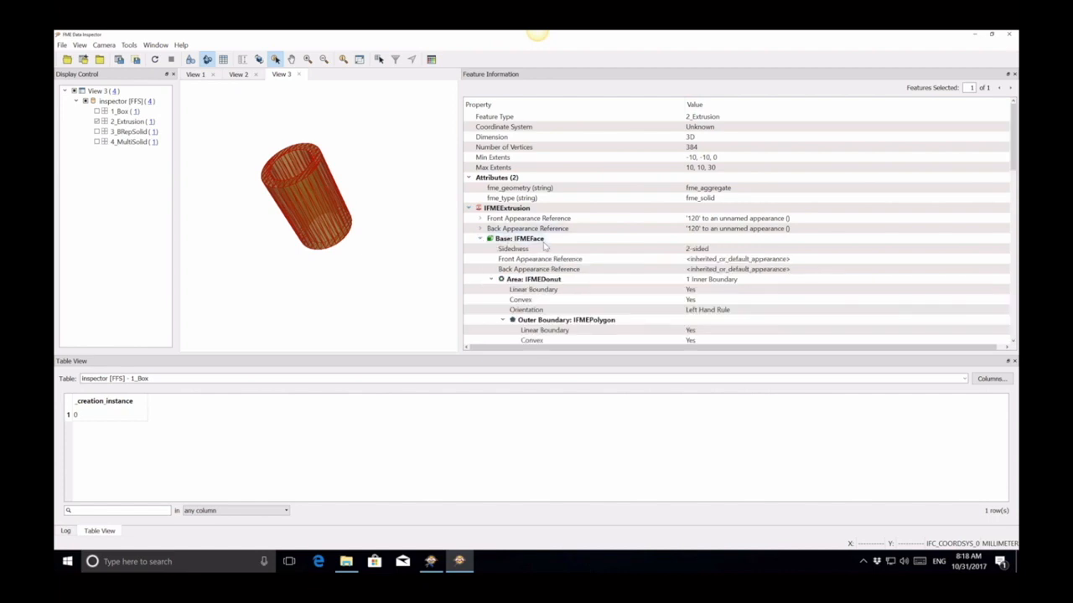
left_click(480, 238)
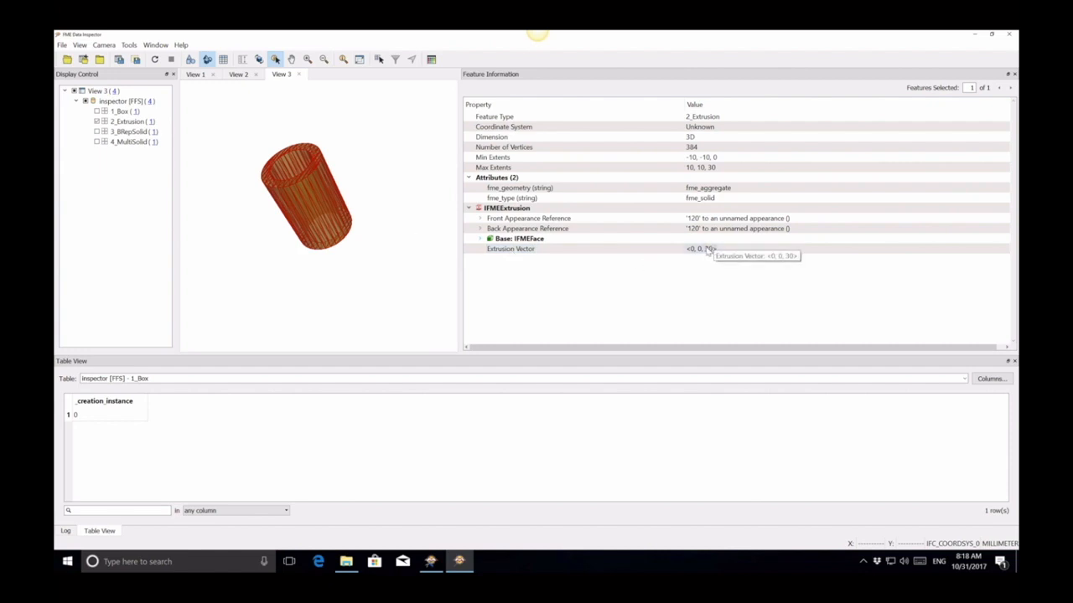
mouse_move(316, 178)
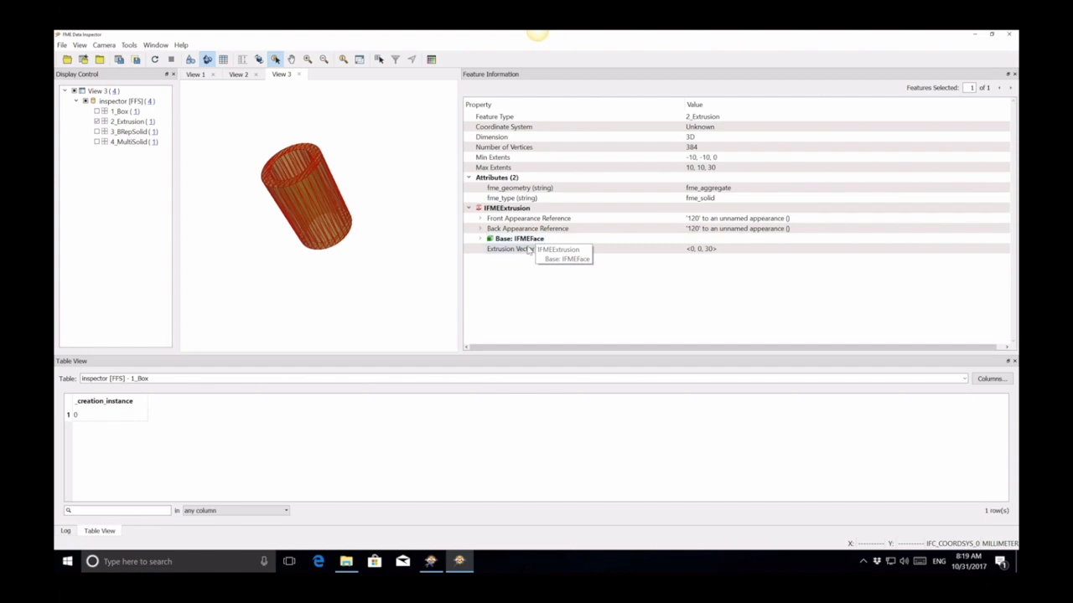
mouse_move(326, 217)
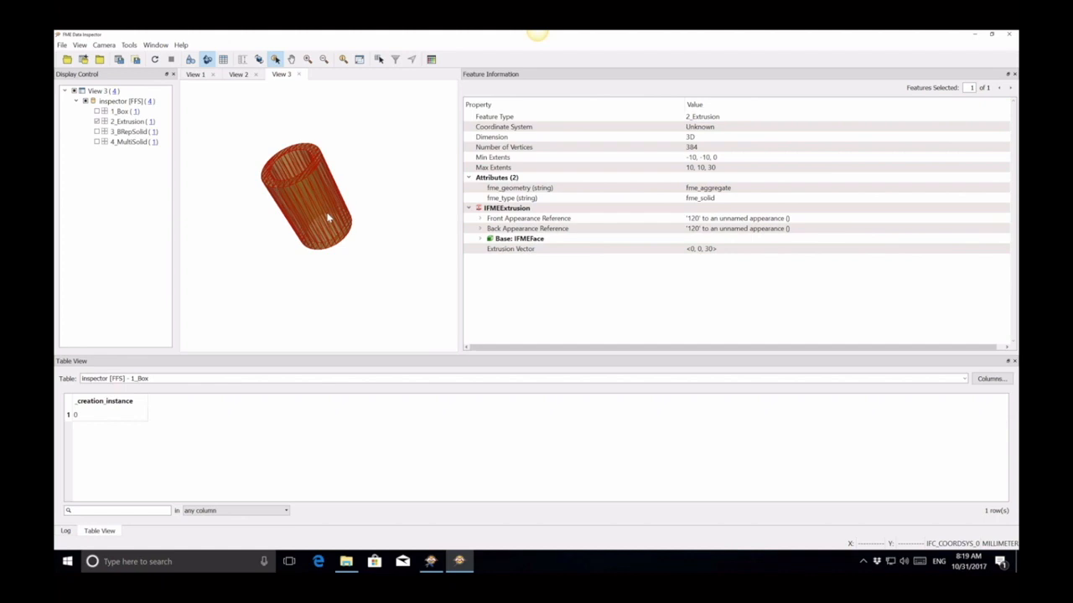
mouse_move(274, 59)
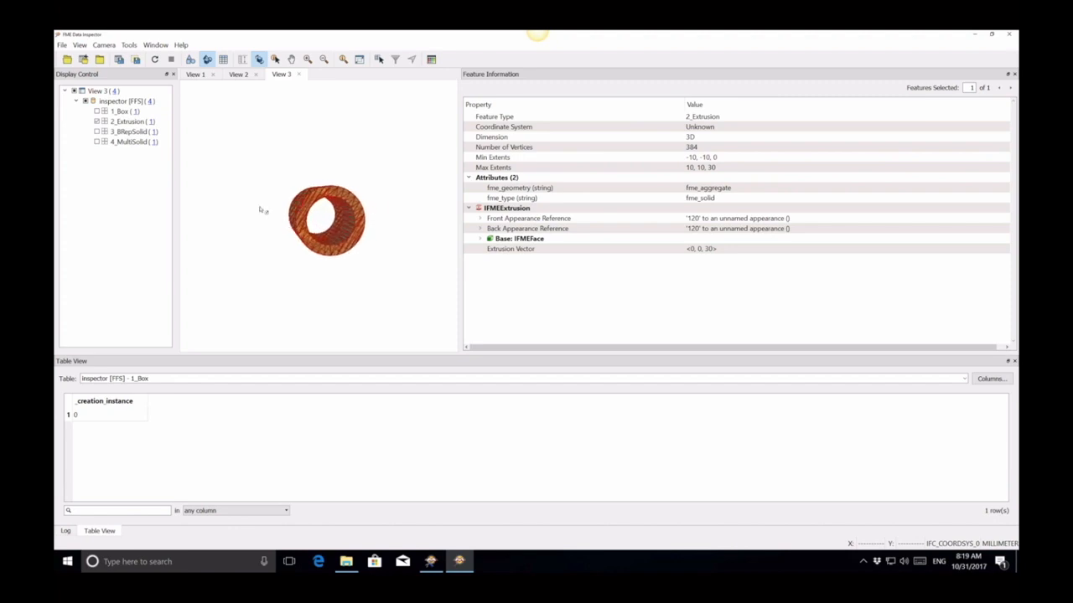
left_click(129, 121)
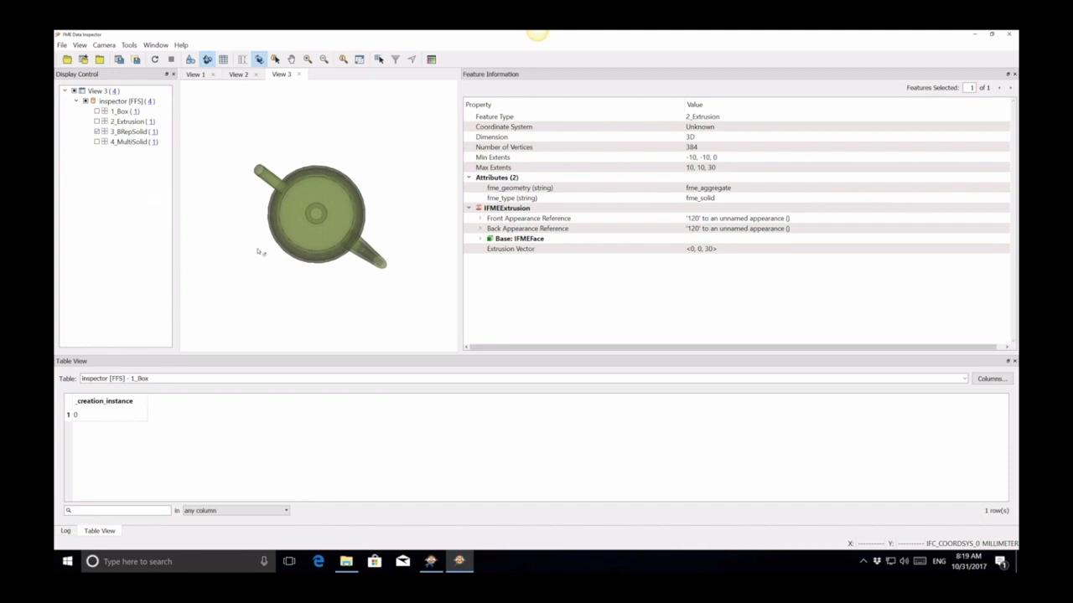
mouse_move(341, 271)
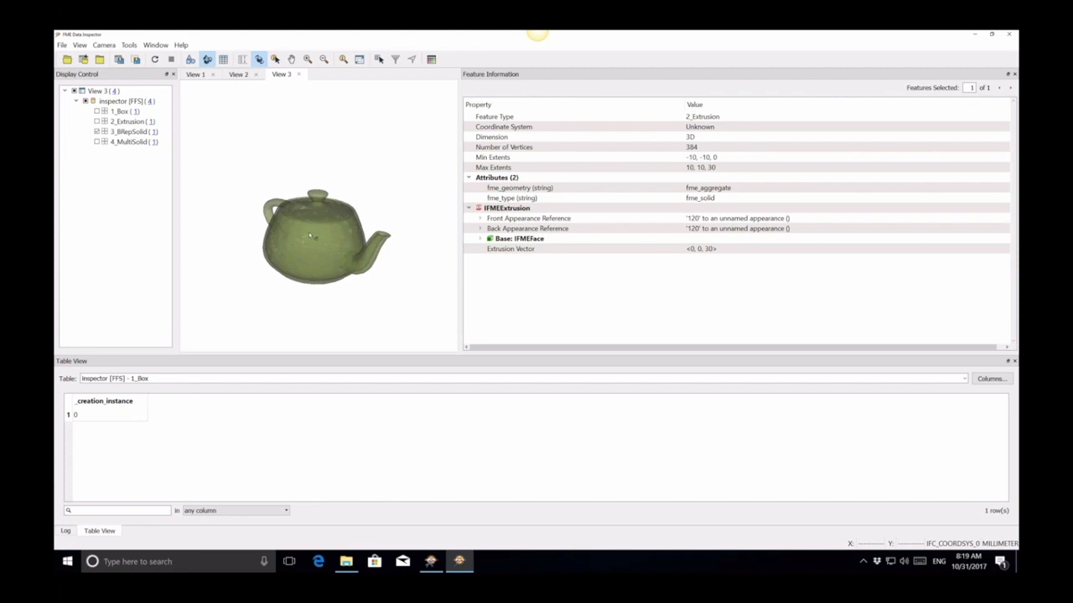
mouse_move(314, 233)
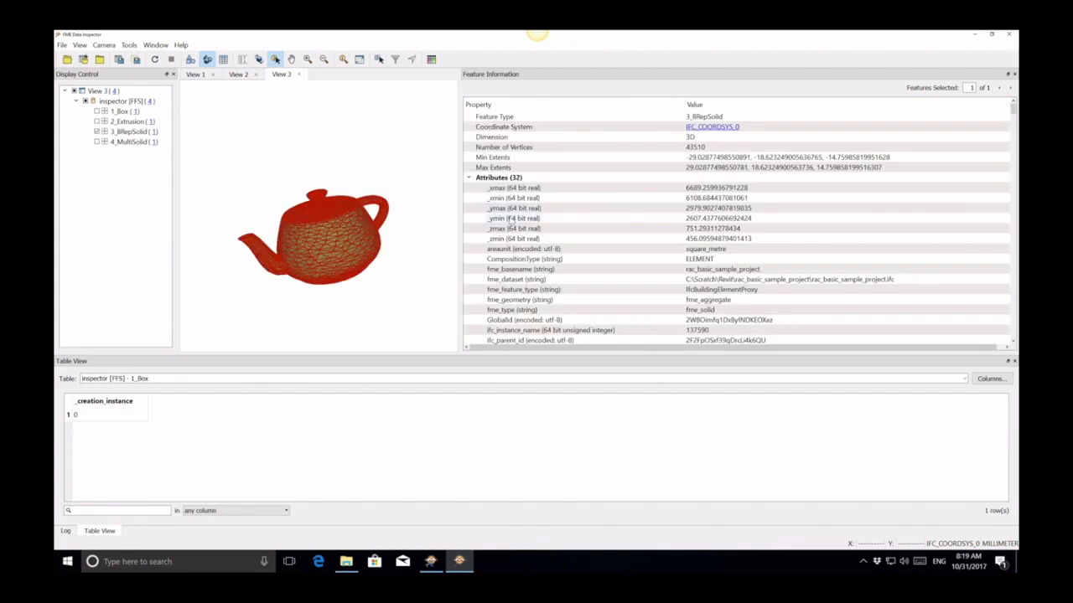
- Expand the teapot's Outer Surface down to boundary coordinates, then hide 3_BRepSolid
scroll("down", 3)
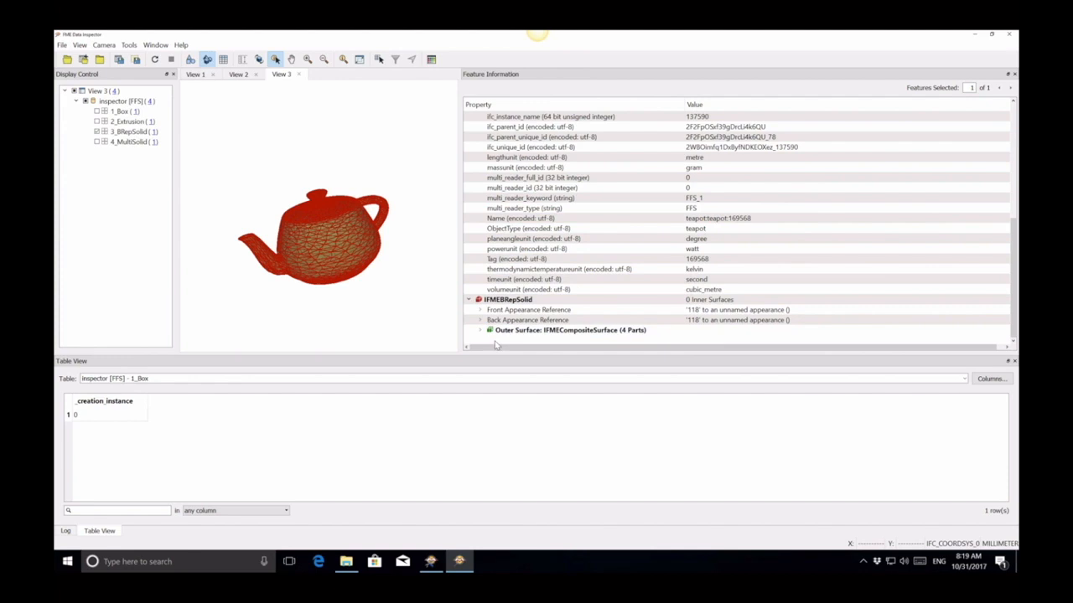
left_click(480, 329)
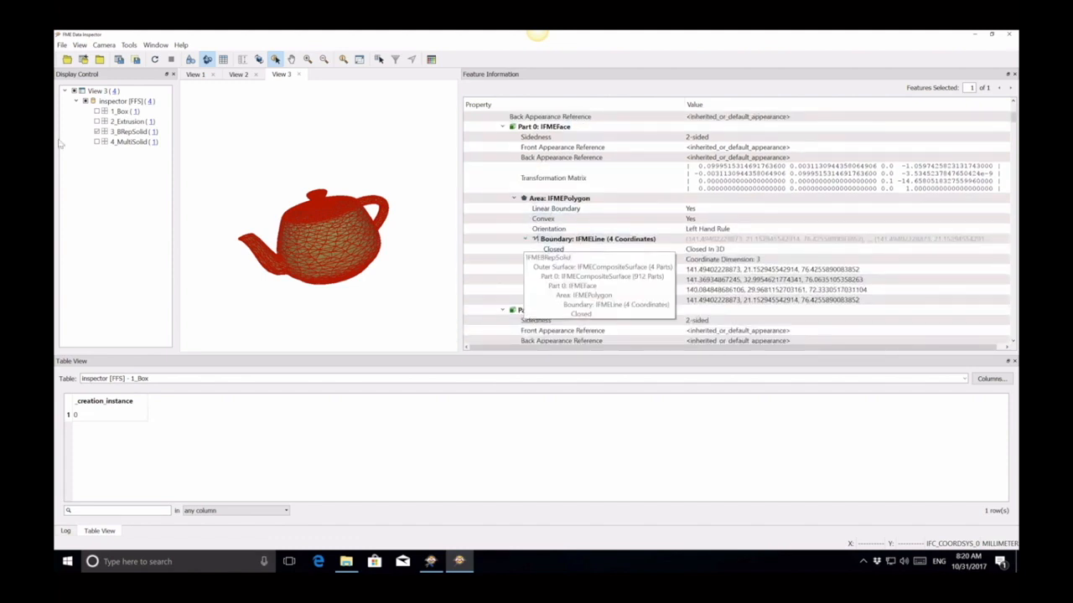
left_click(135, 141)
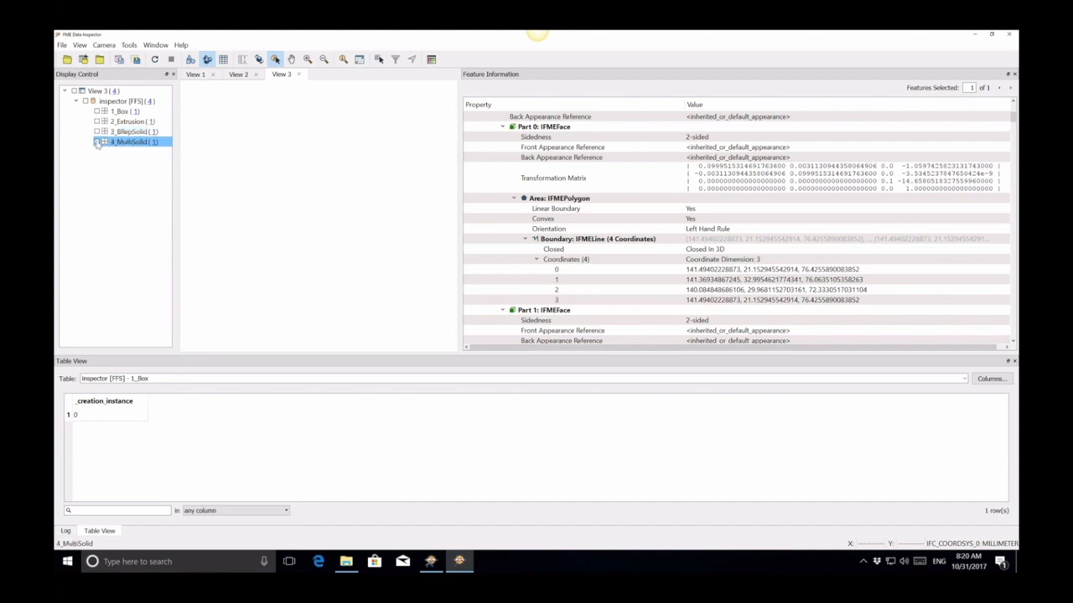
- Show 4_MultiSolid and expand its Part 0: IFMEBRepSolid body into faces
left_click(130, 141)
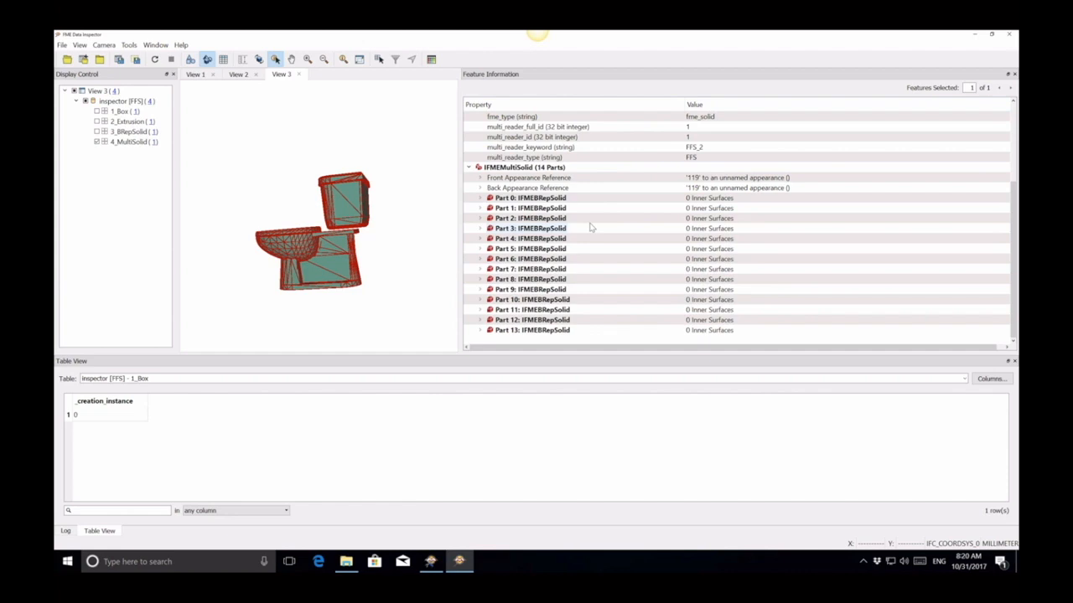
mouse_move(528, 178)
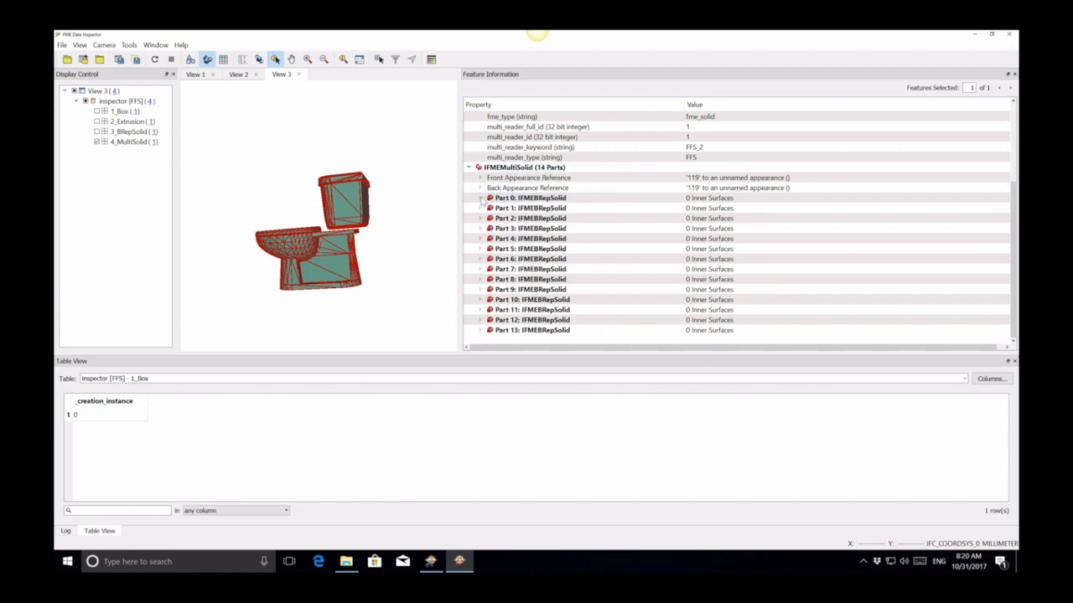
left_click(480, 198)
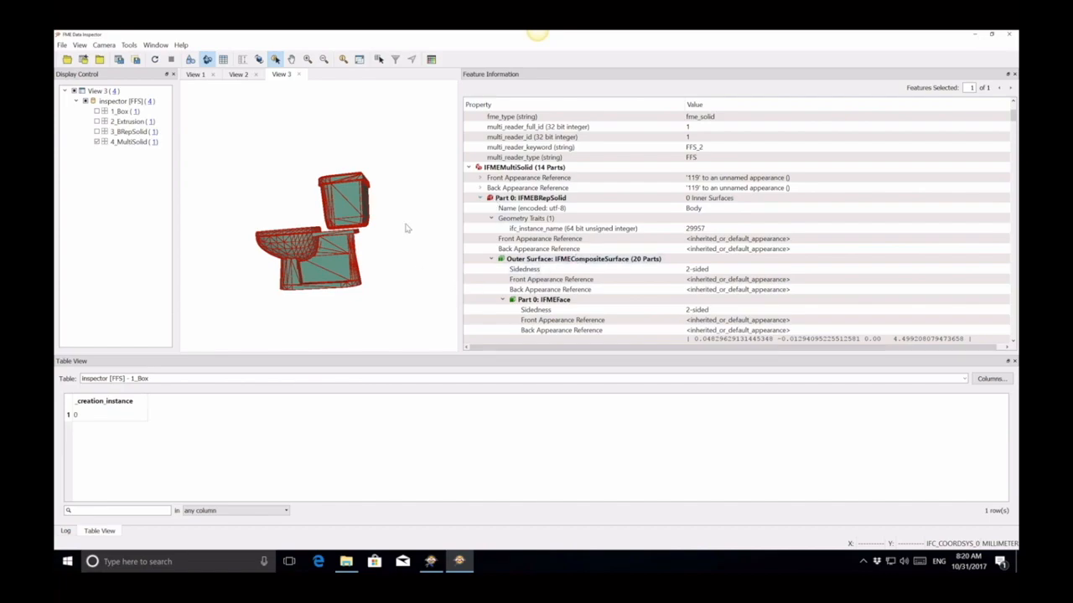